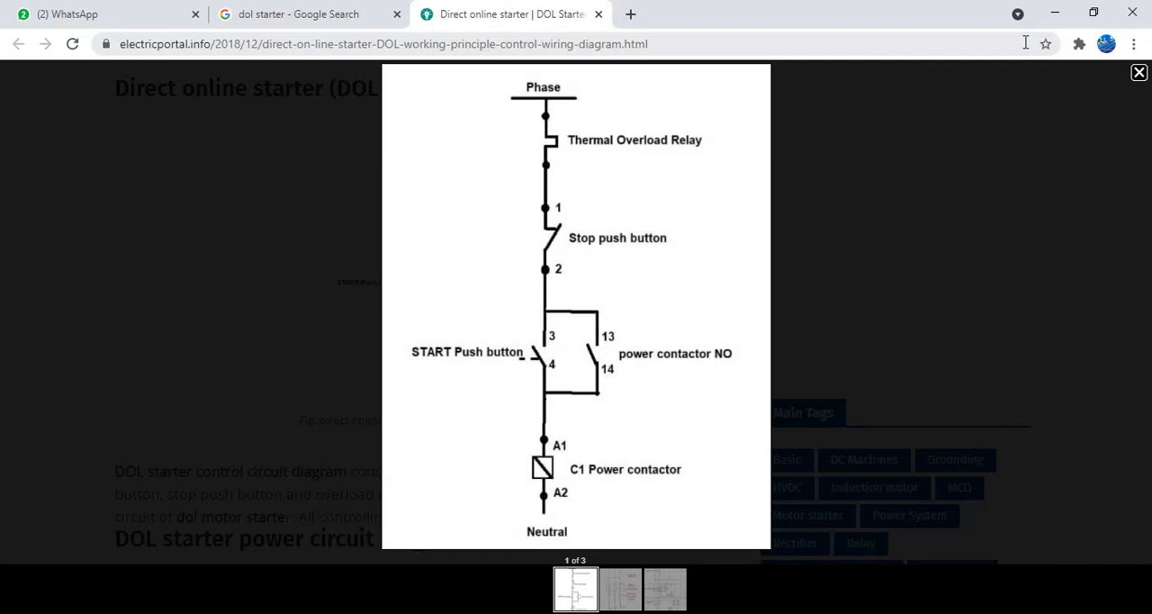
mouse_move(837, 326)
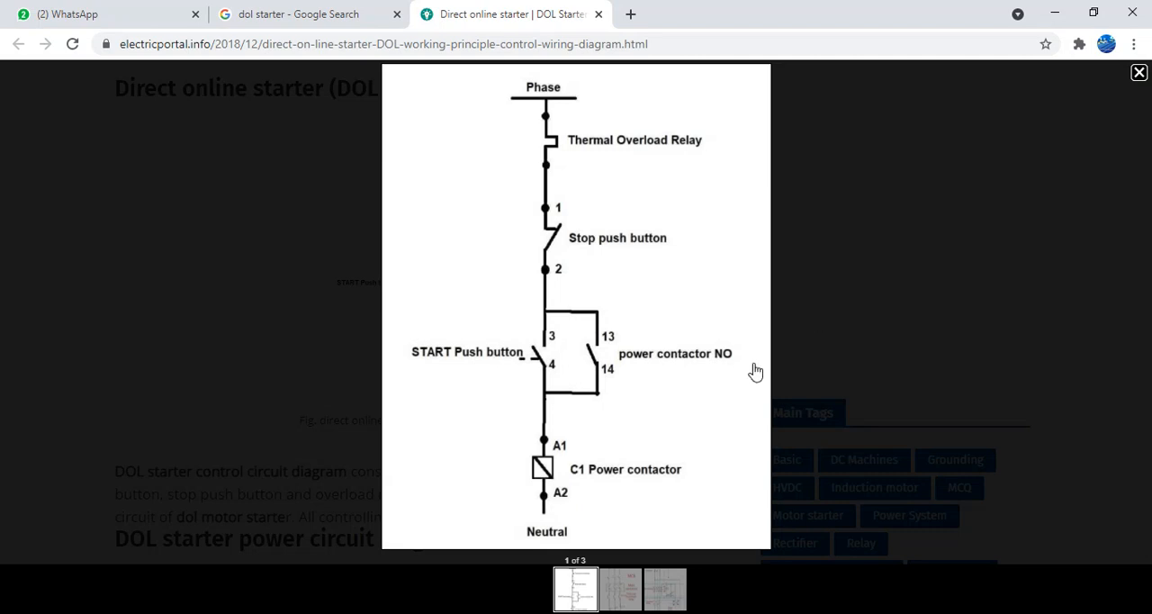
mouse_move(576, 137)
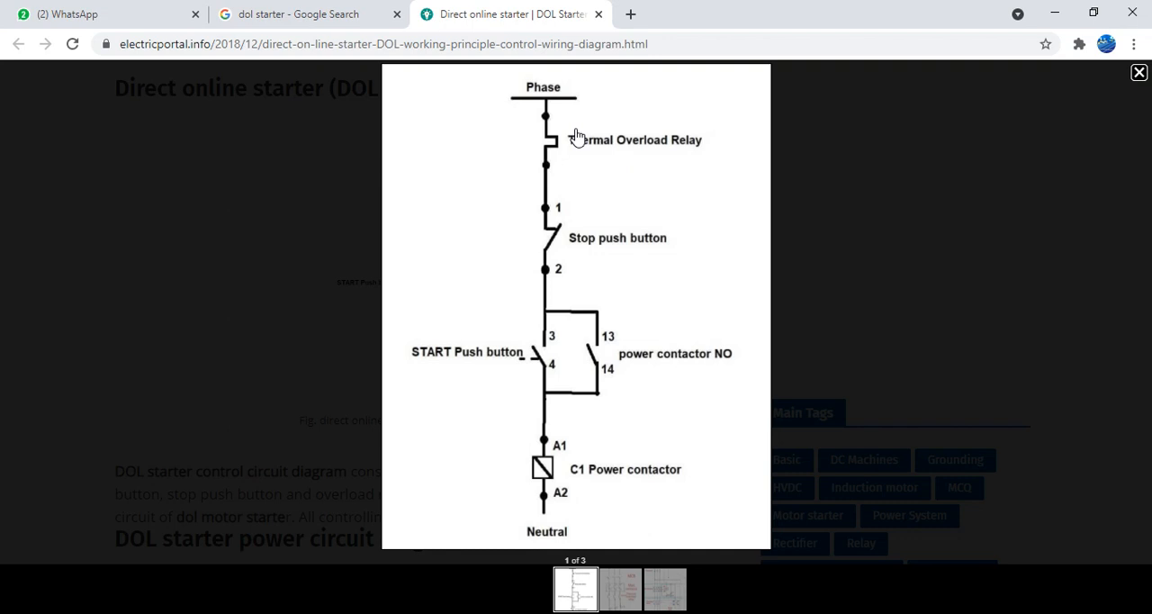
mouse_move(536, 546)
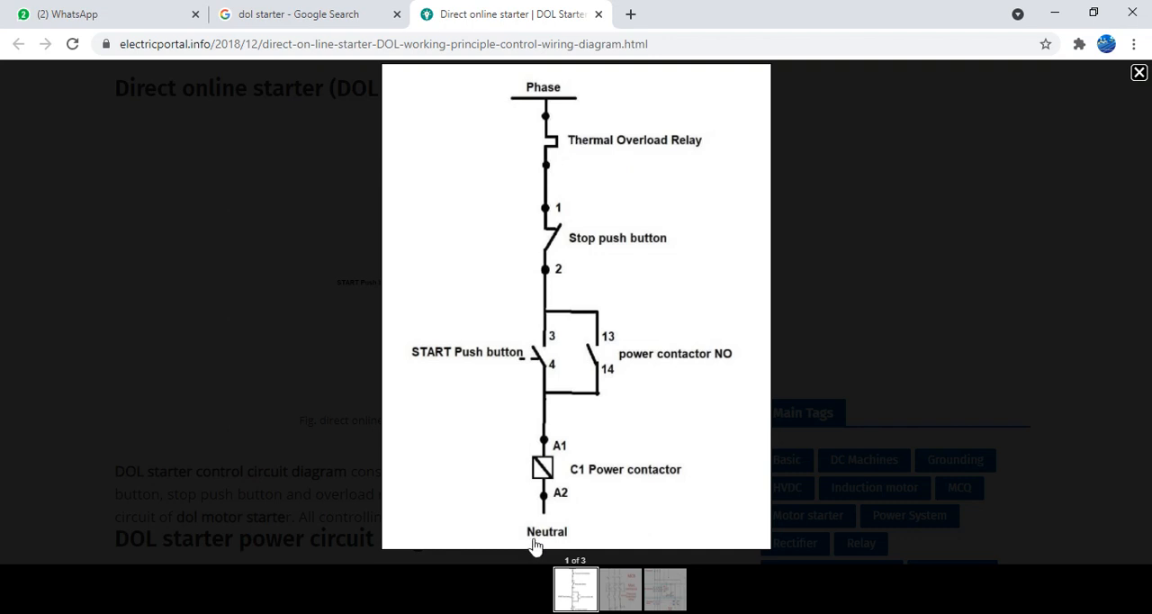
mouse_move(554, 110)
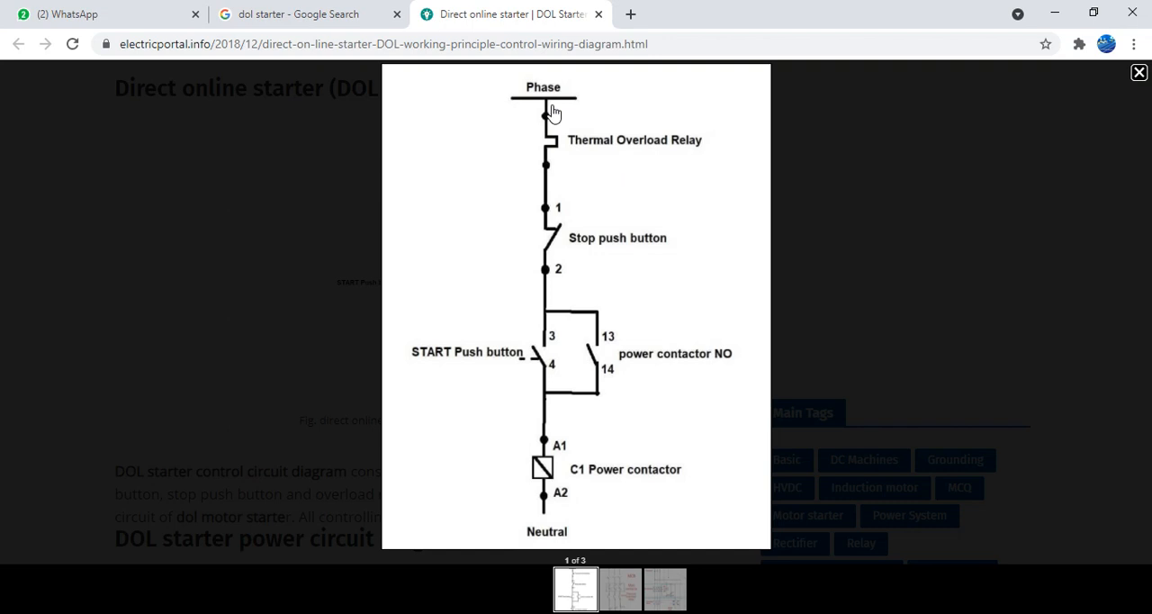
mouse_move(609, 183)
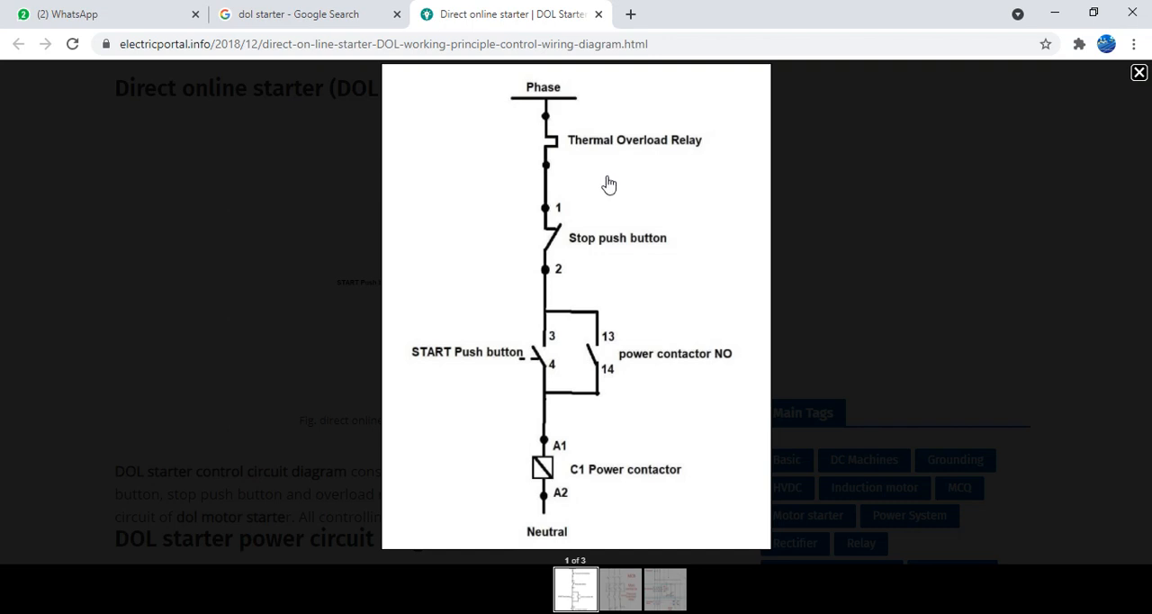
mouse_move(648, 255)
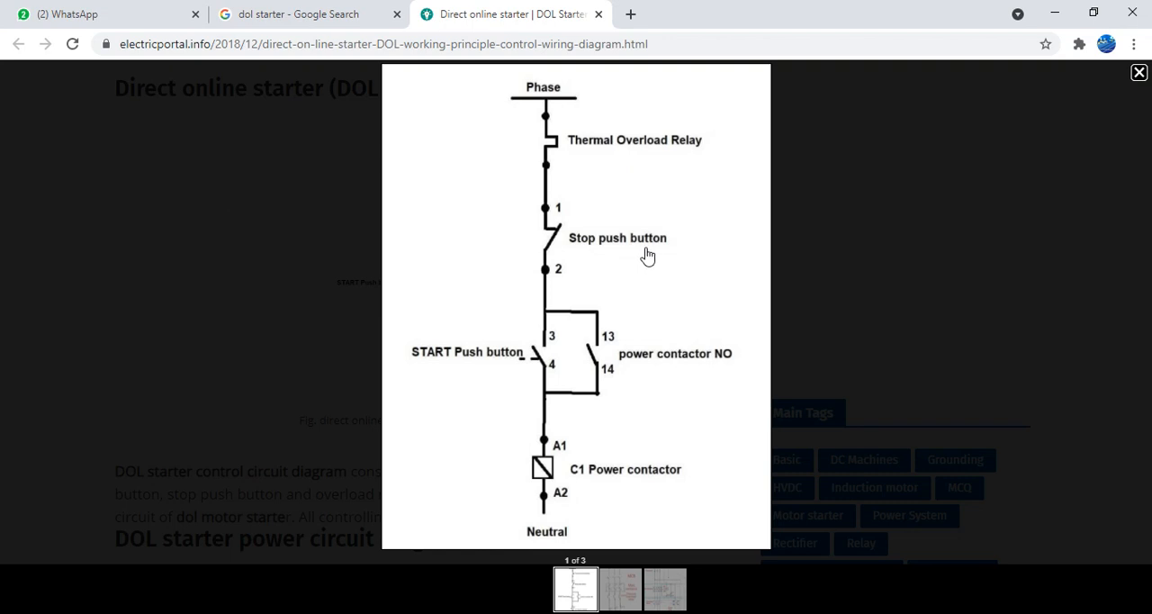
mouse_move(432, 376)
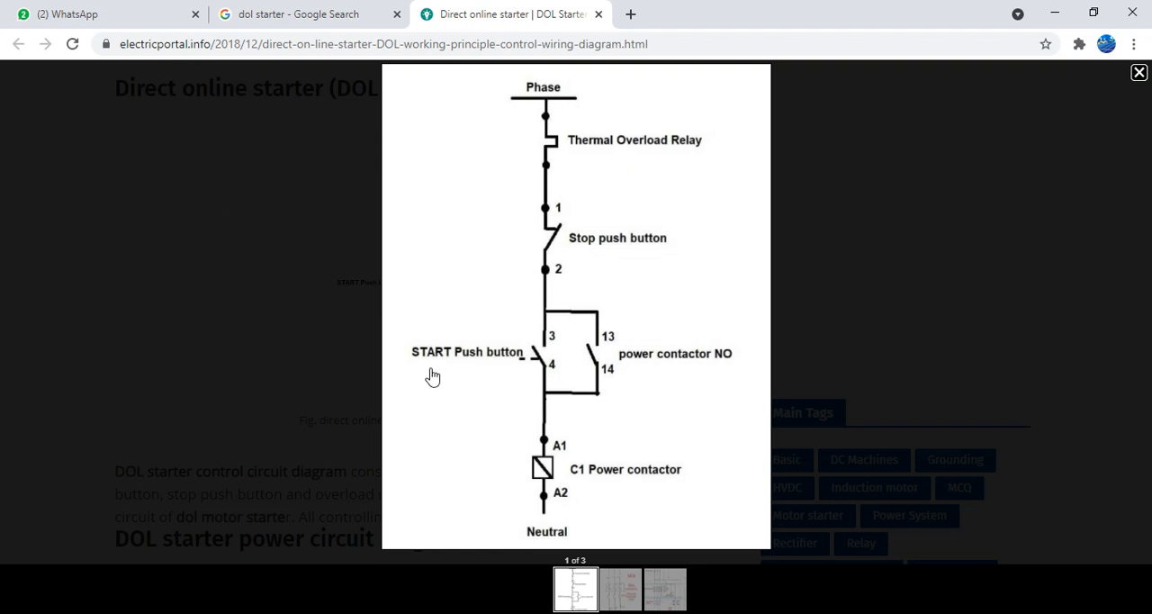
mouse_move(503, 380)
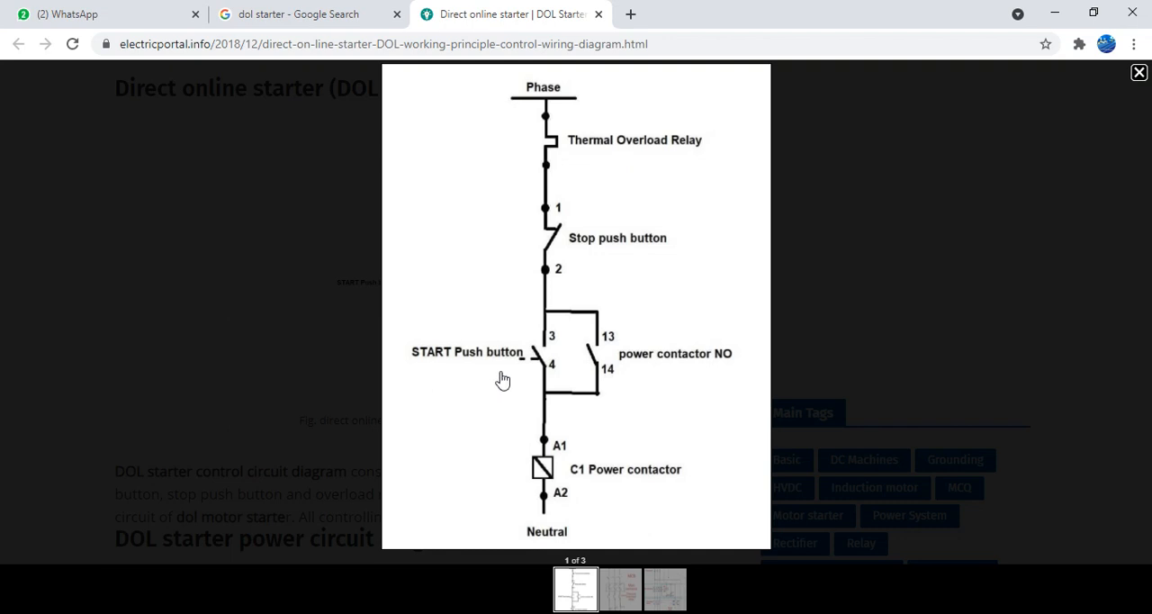
mouse_move(649, 387)
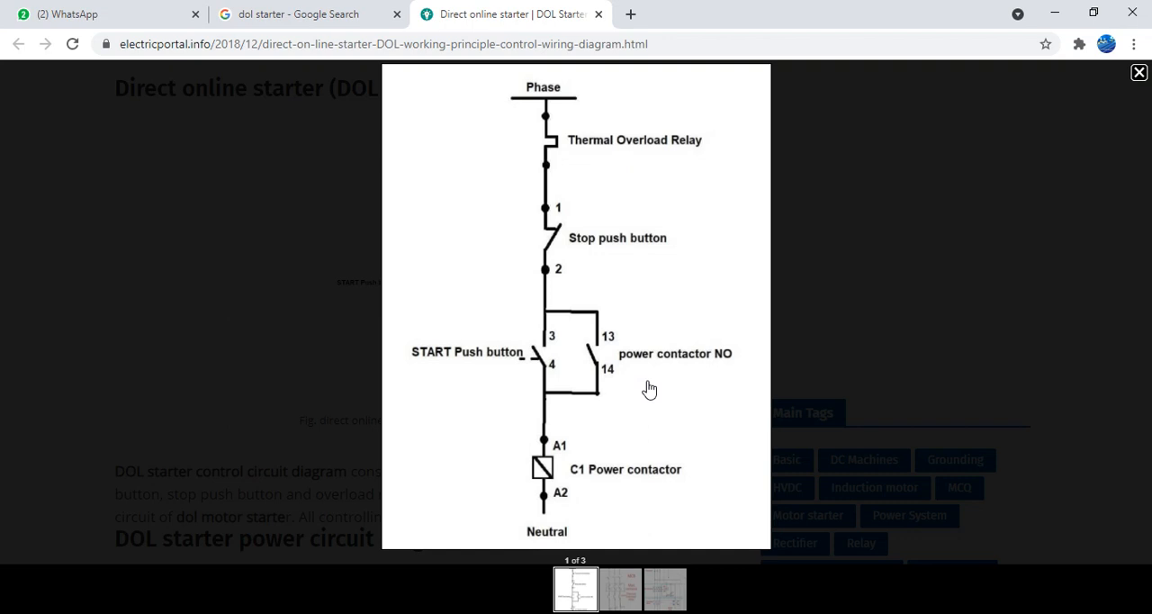
mouse_move(600, 331)
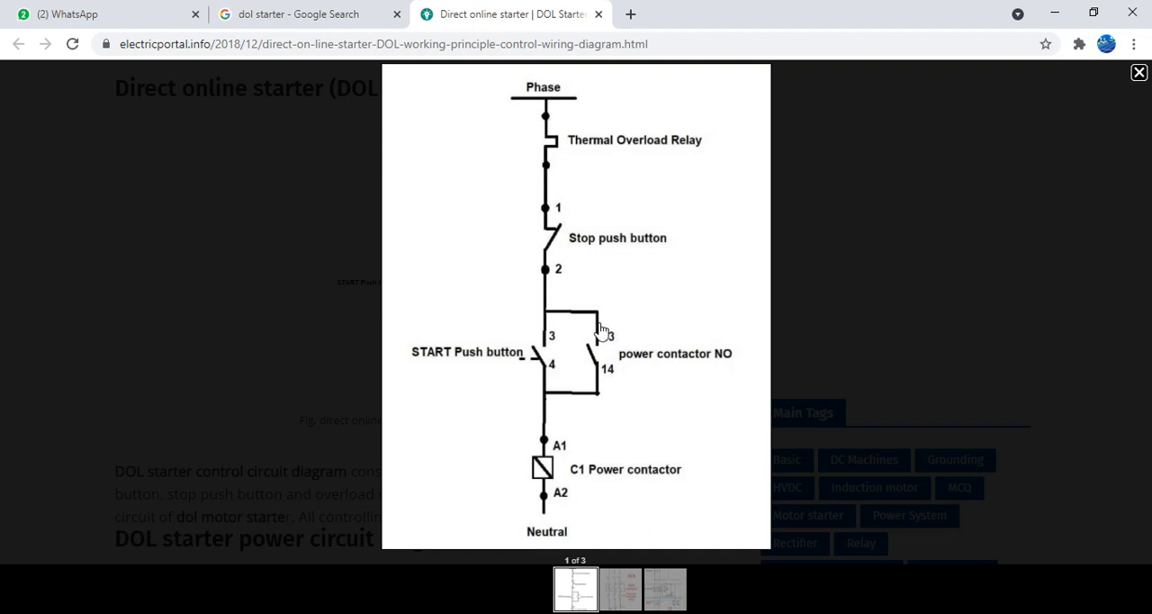
mouse_move(601, 504)
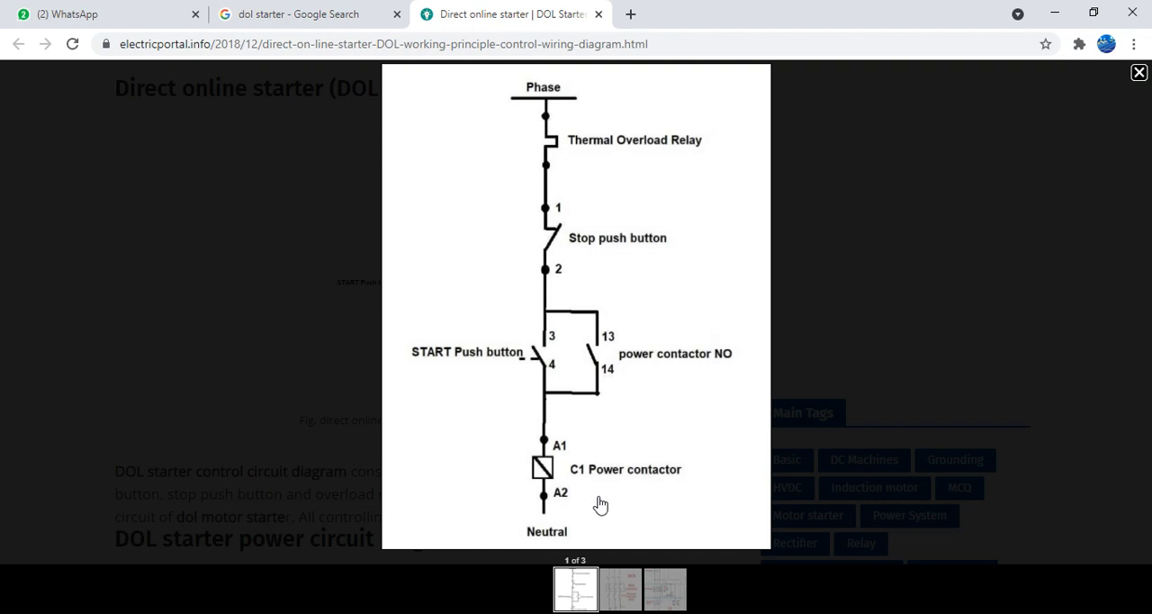
mouse_move(575, 501)
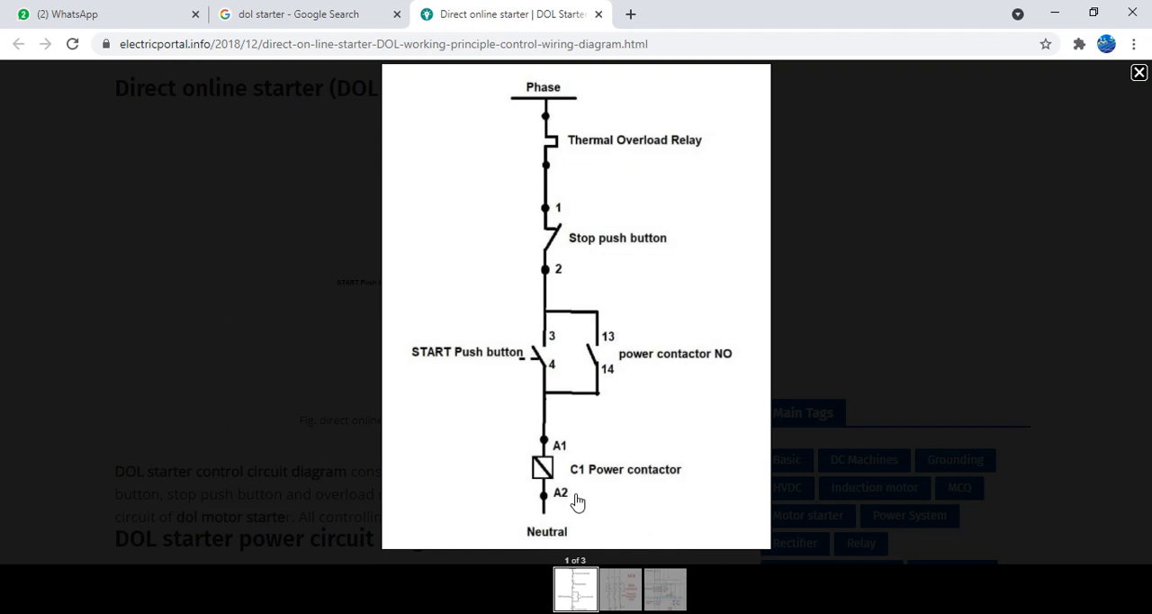
mouse_move(585, 501)
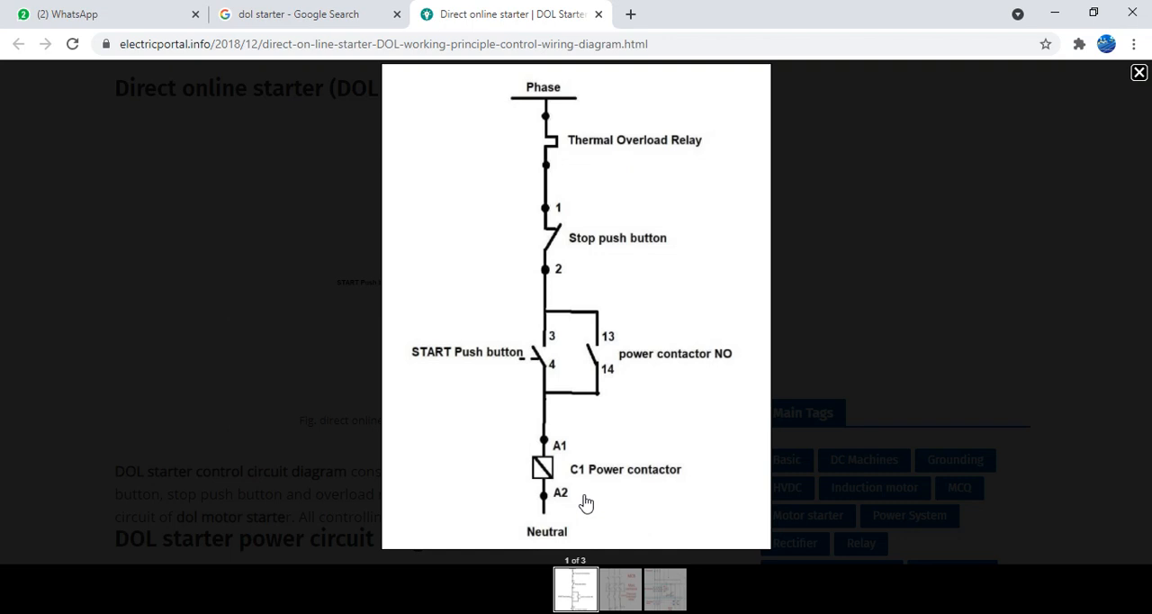
mouse_move(618, 589)
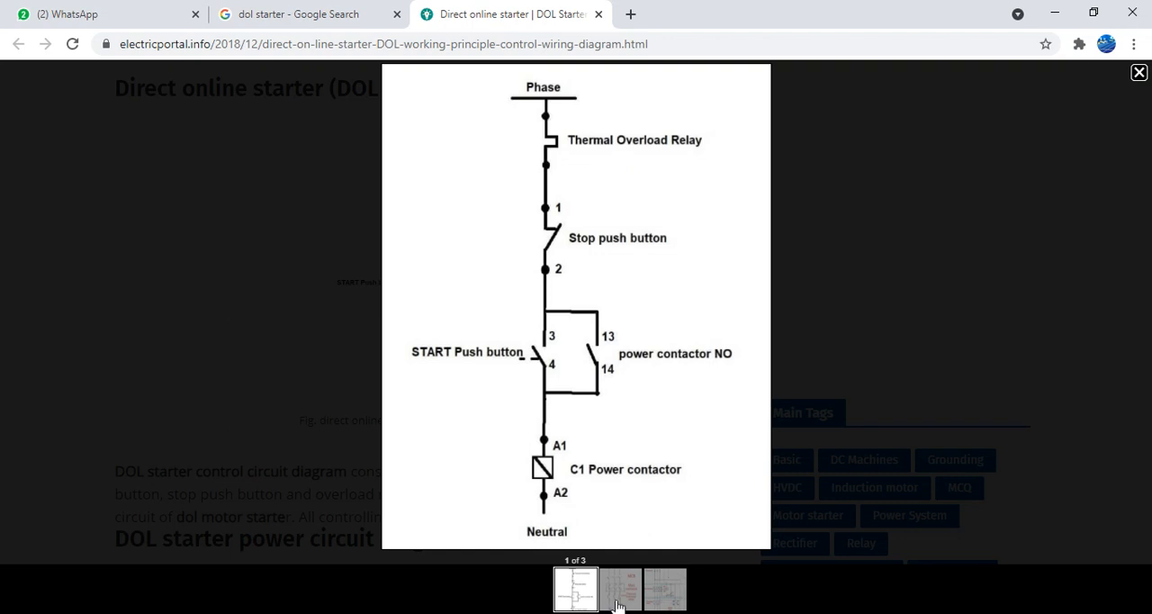
Show image 2 of 3 in the lightbox: the DOL power circuit with MCB, contactor, overload relay and motor
left_click(619, 590)
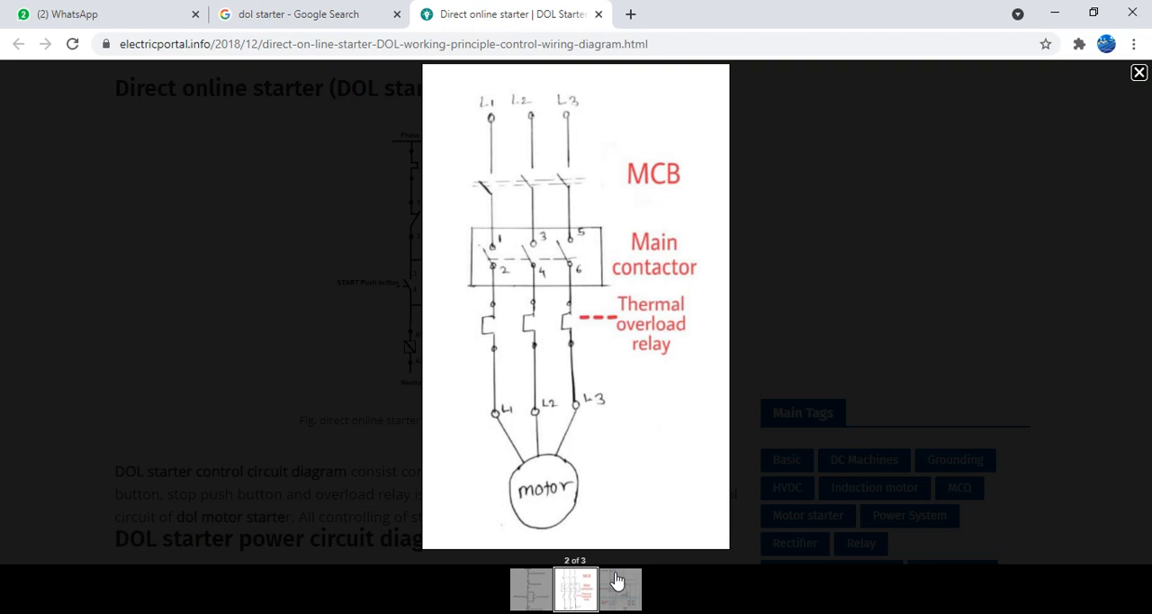
mouse_move(620, 433)
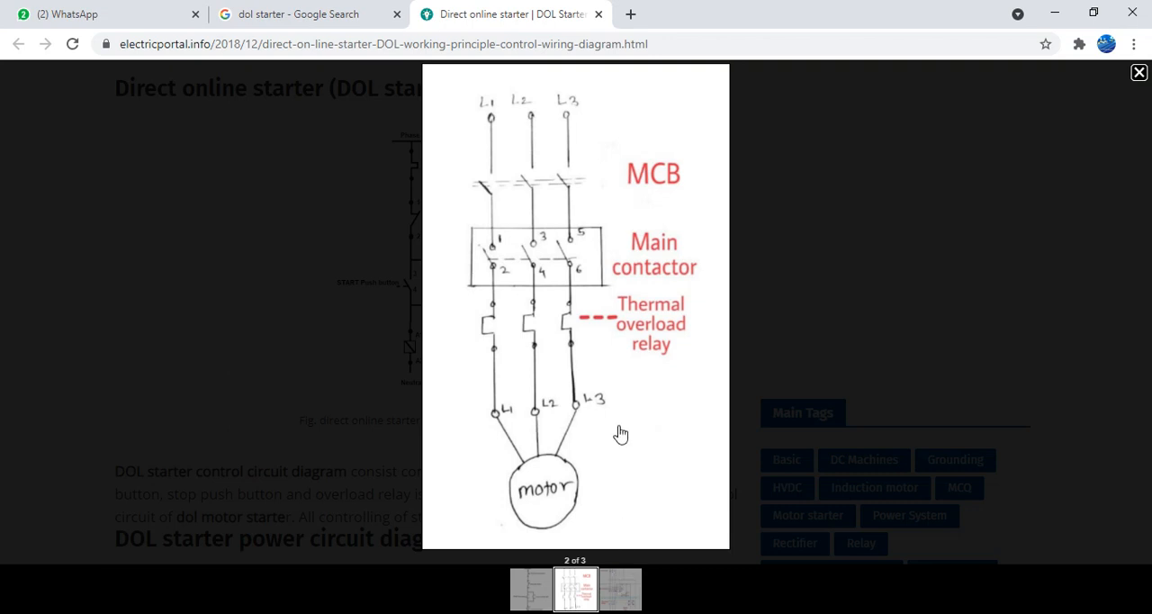
mouse_move(650, 197)
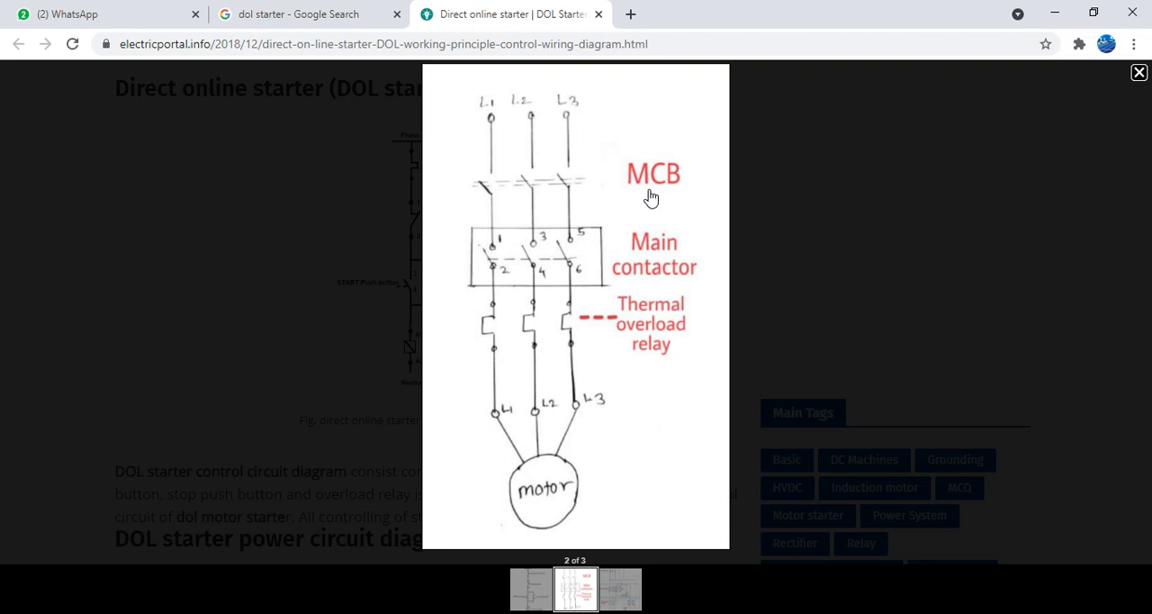
mouse_move(652, 389)
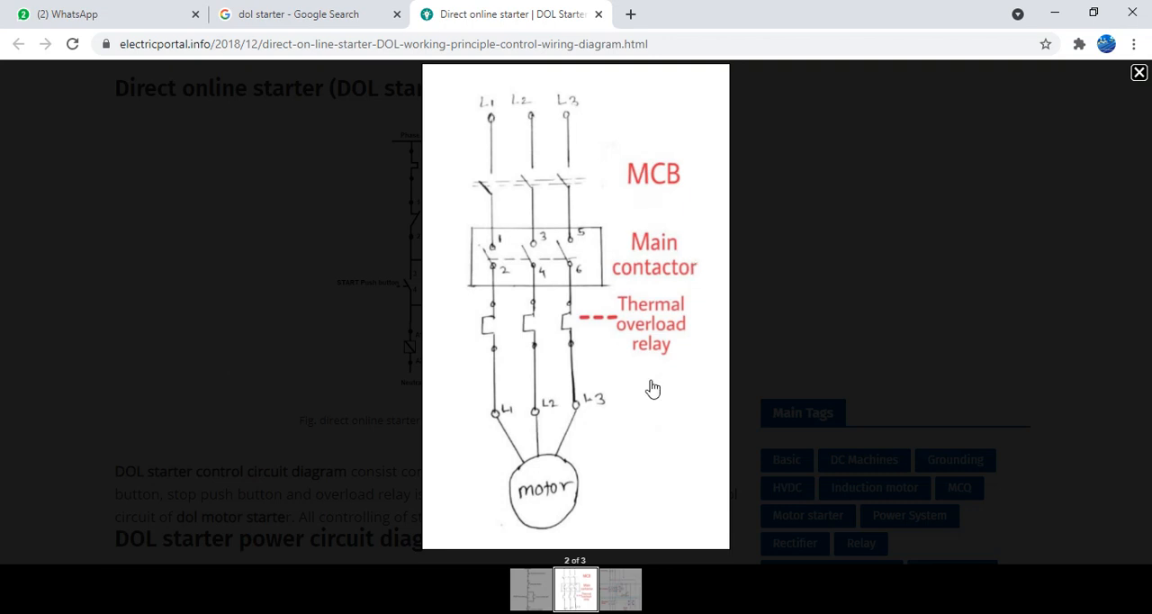
mouse_move(540, 259)
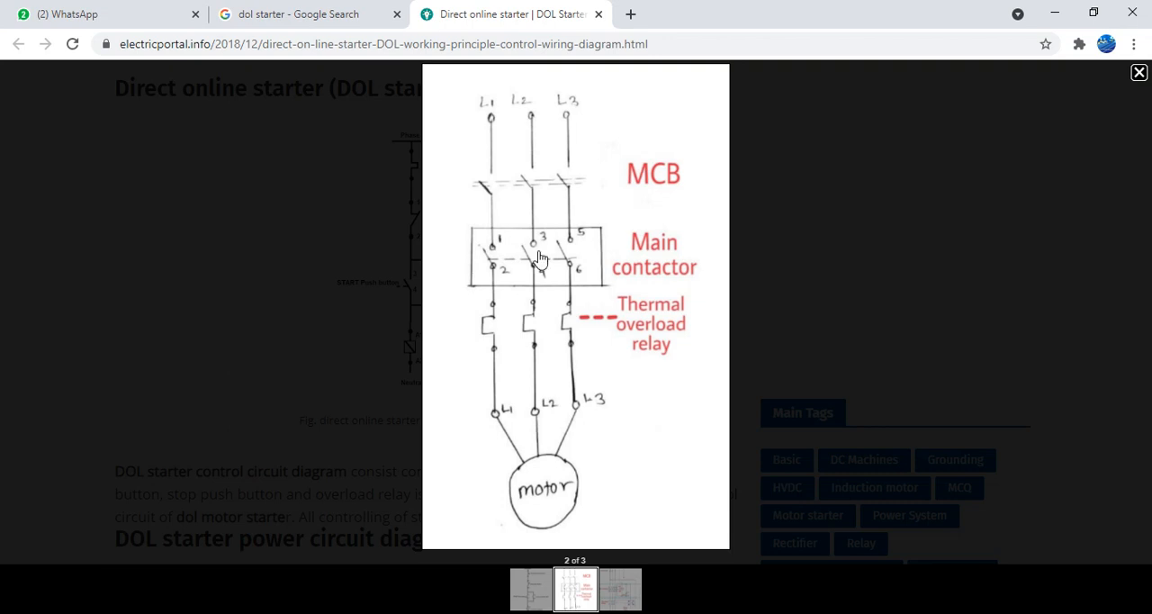
mouse_move(553, 244)
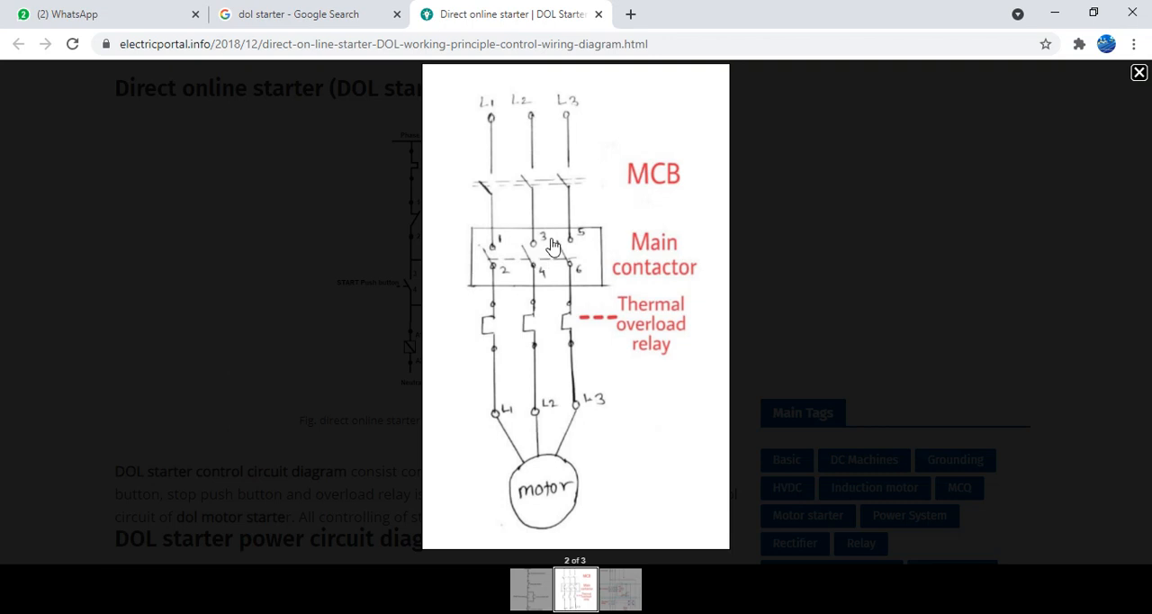
mouse_move(564, 510)
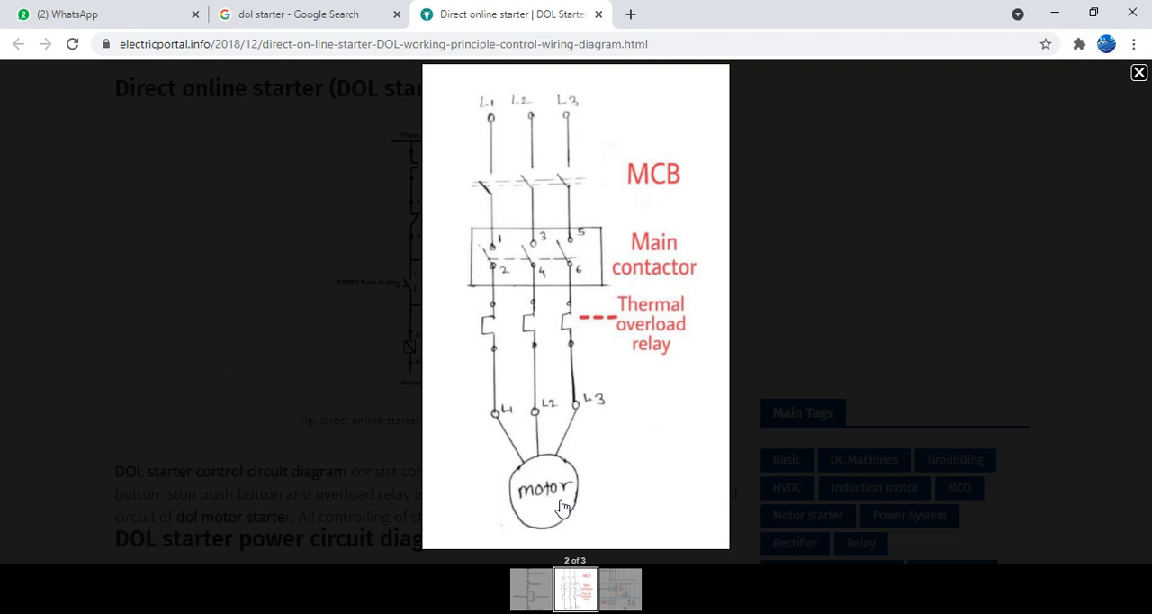
mouse_move(564, 508)
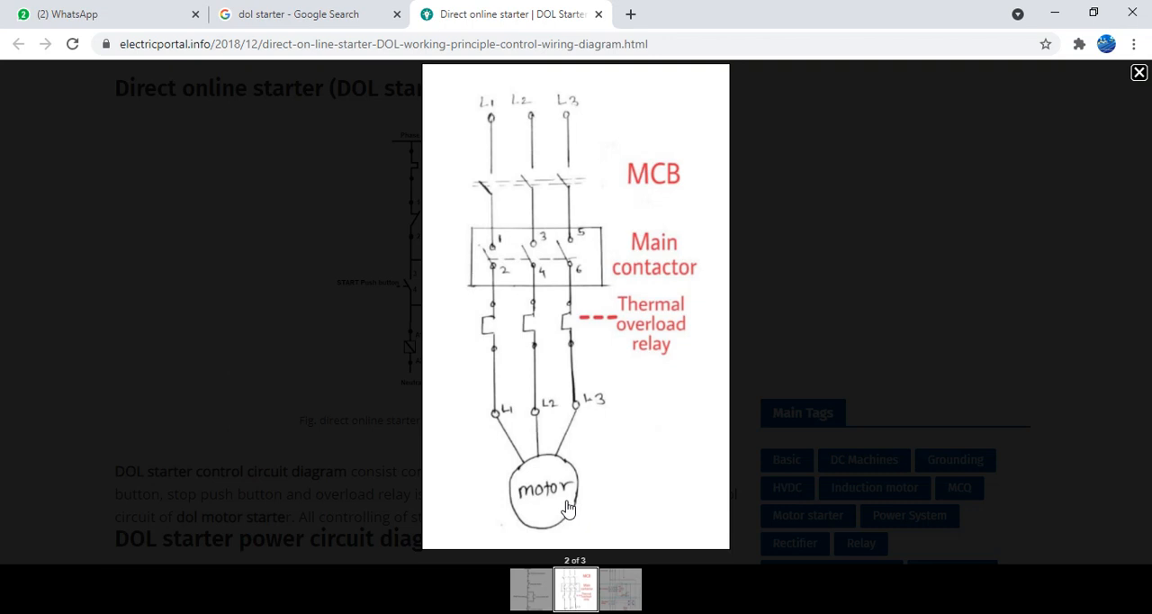
mouse_move(650, 221)
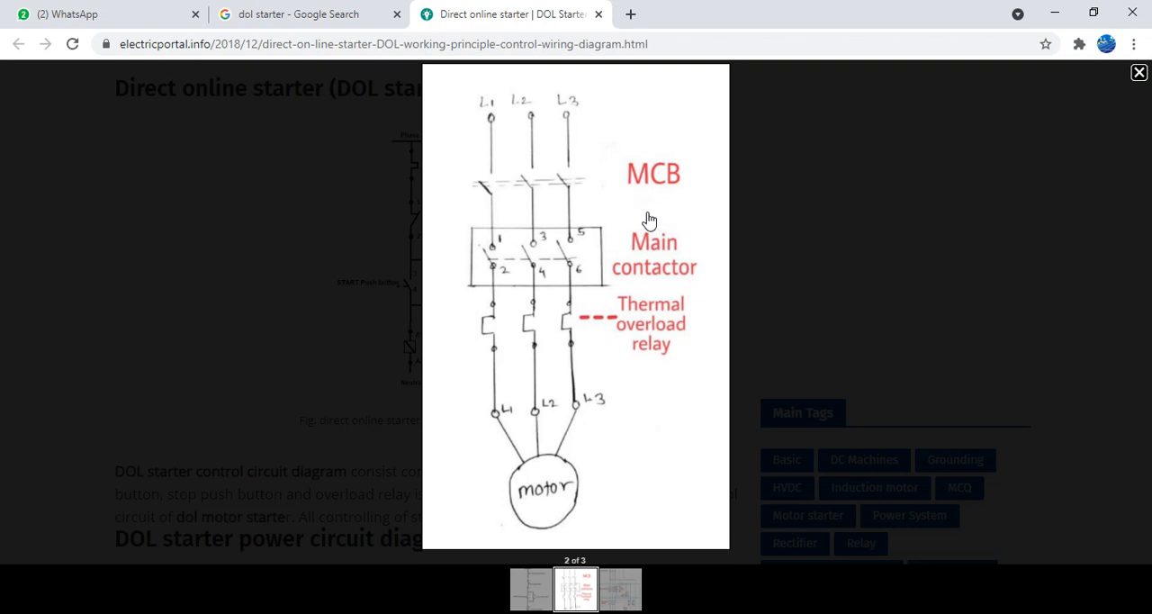
mouse_move(607, 212)
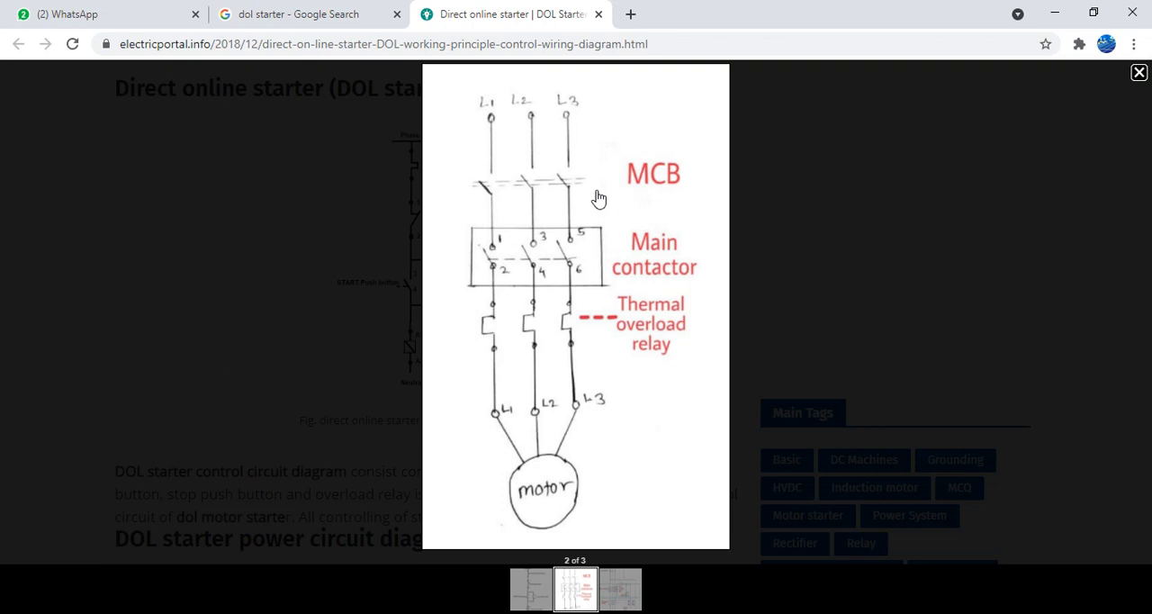
mouse_move(591, 201)
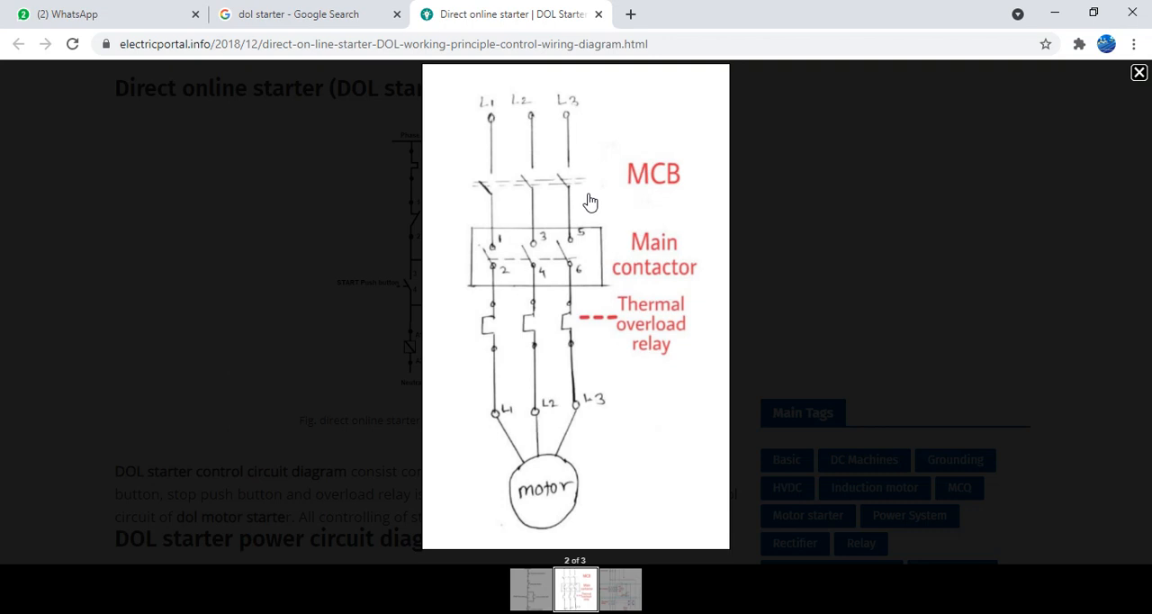
mouse_move(641, 227)
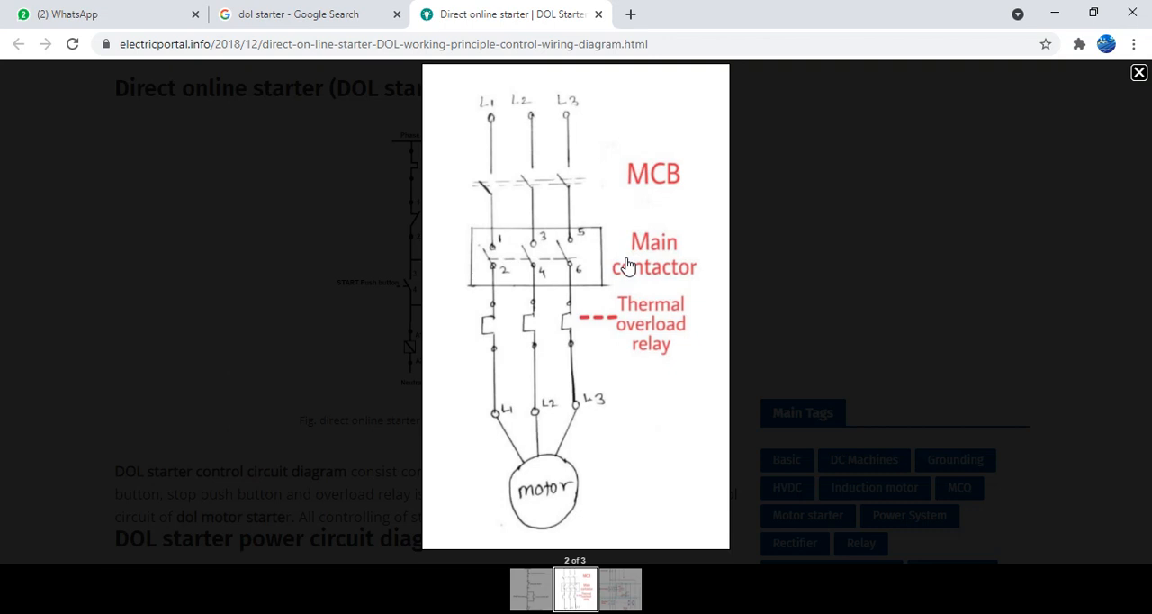
mouse_move(629, 256)
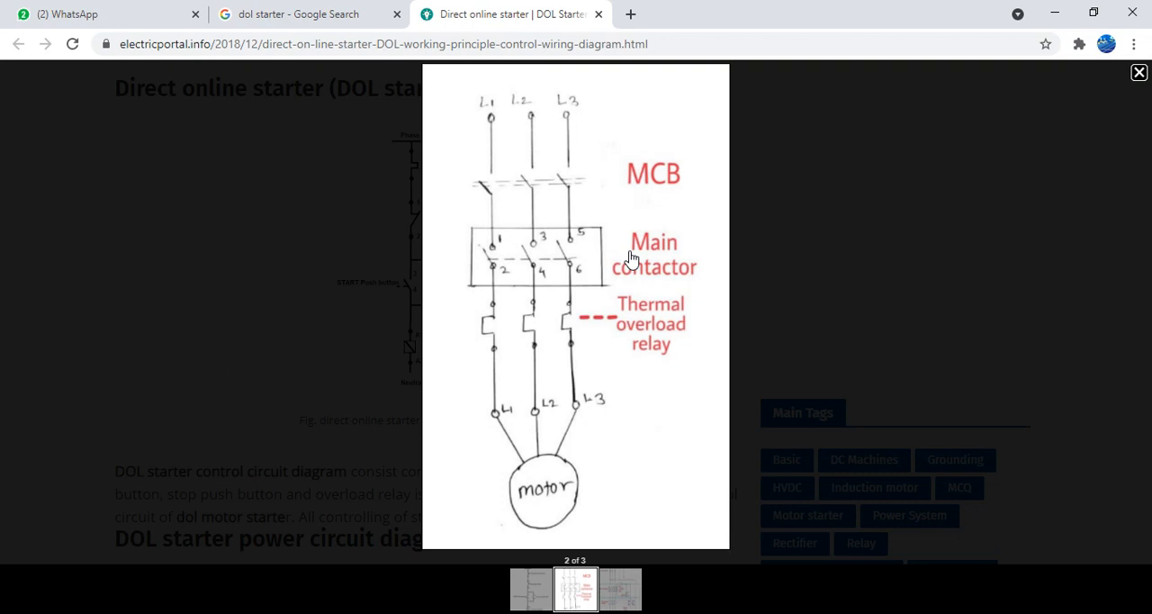
mouse_move(634, 263)
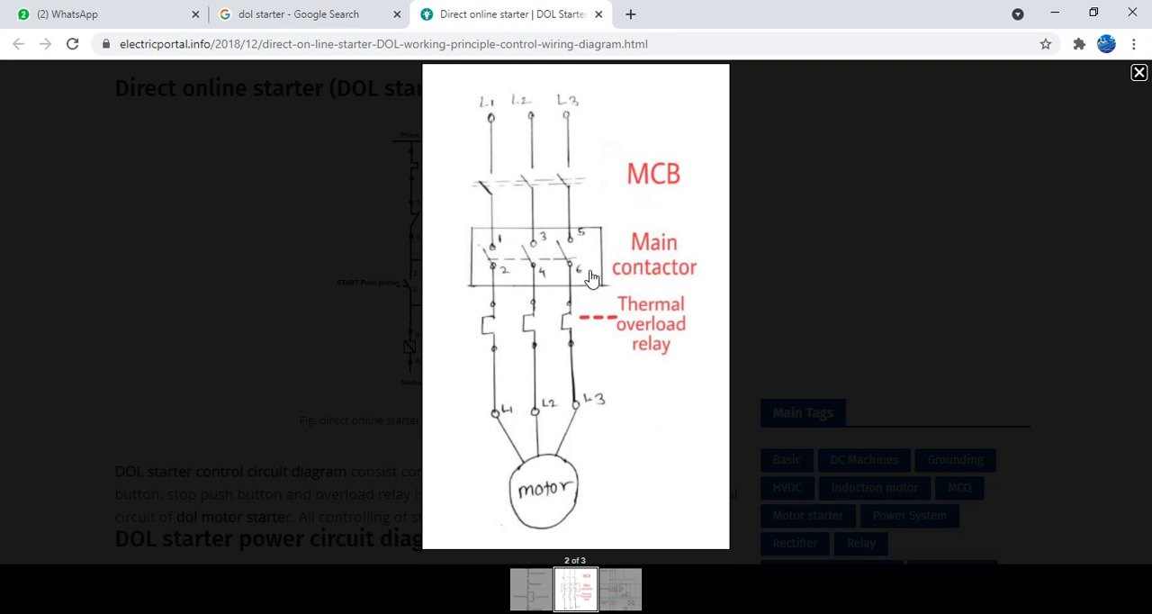
mouse_move(601, 275)
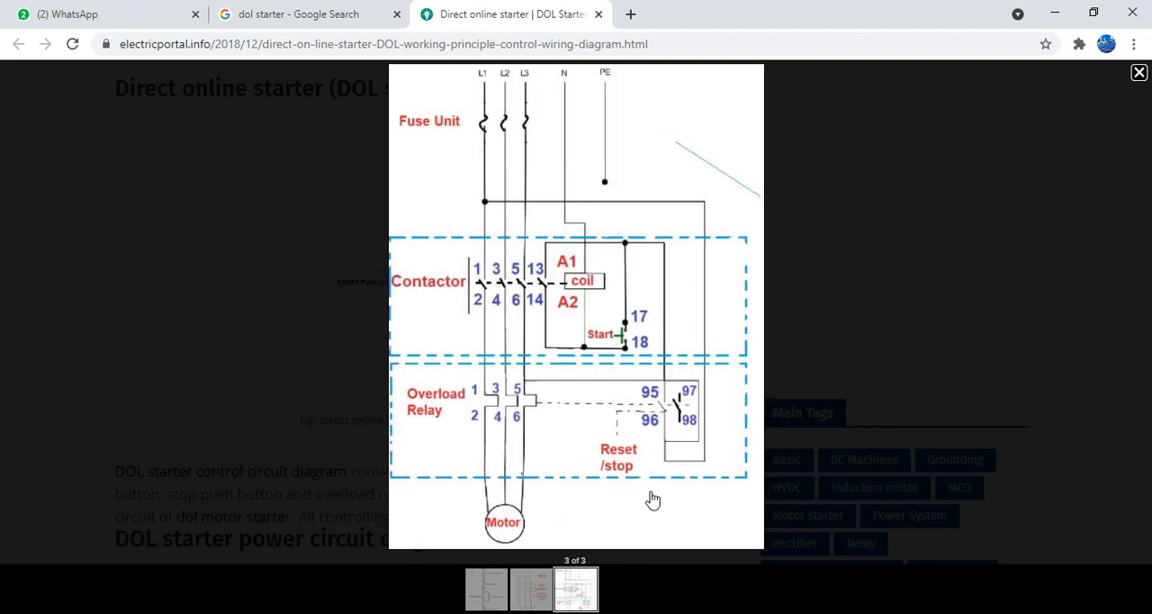
mouse_move(441, 186)
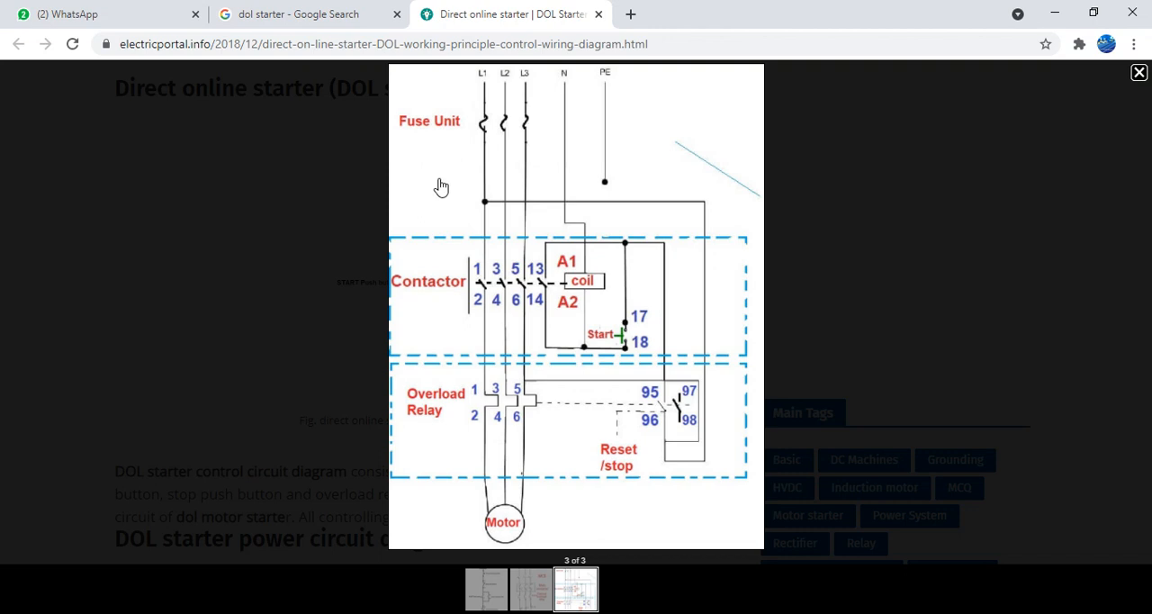
mouse_move(436, 287)
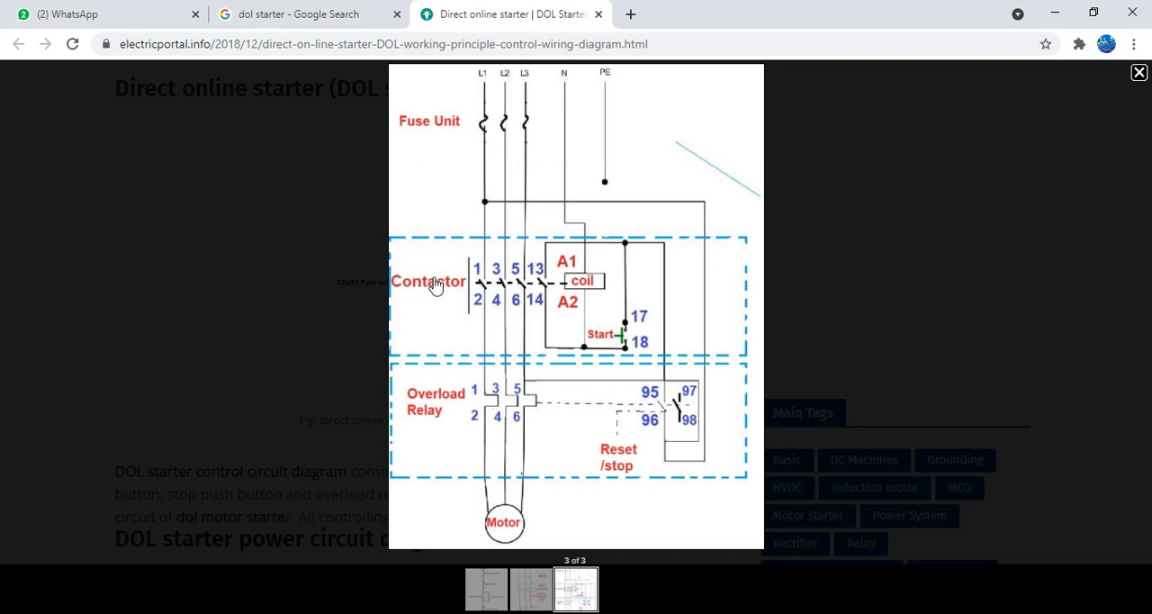
mouse_move(567, 273)
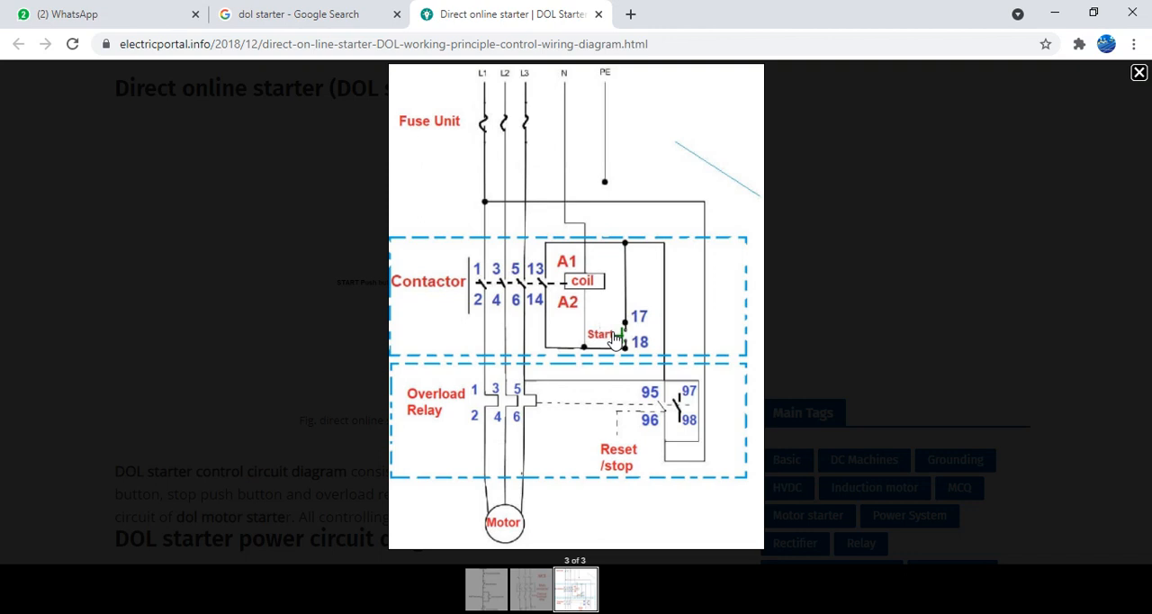
mouse_move(552, 274)
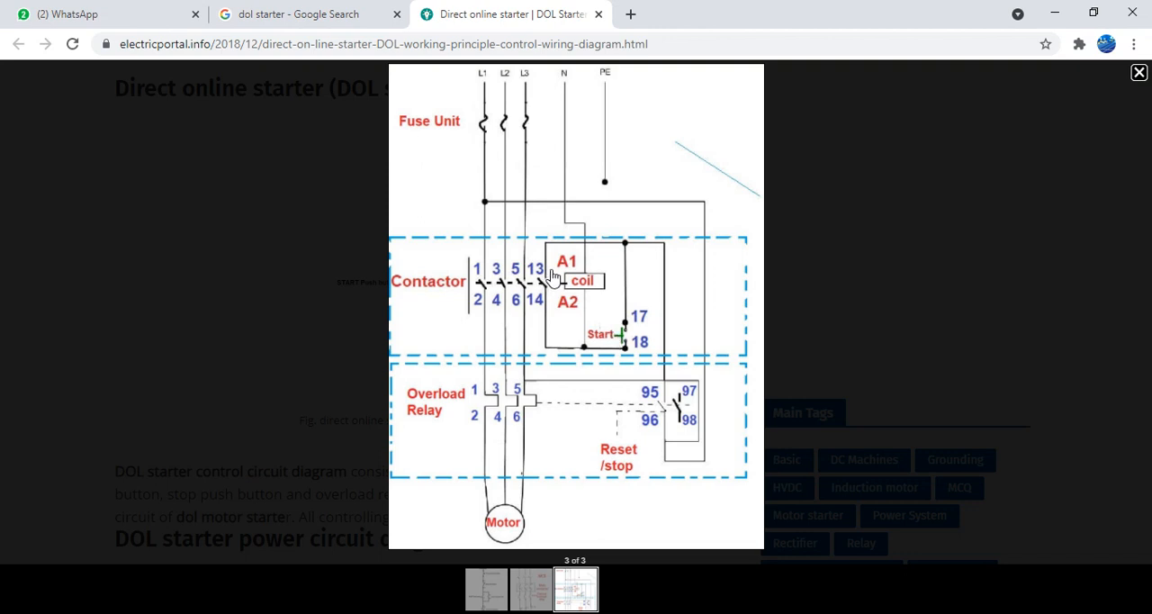
mouse_move(614, 345)
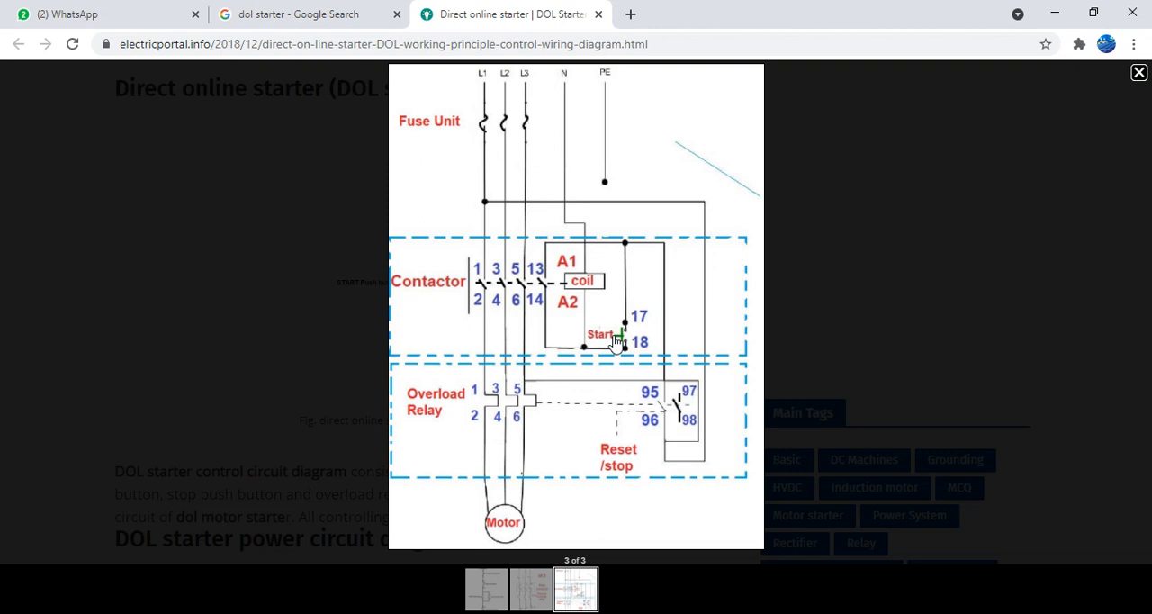
mouse_move(622, 367)
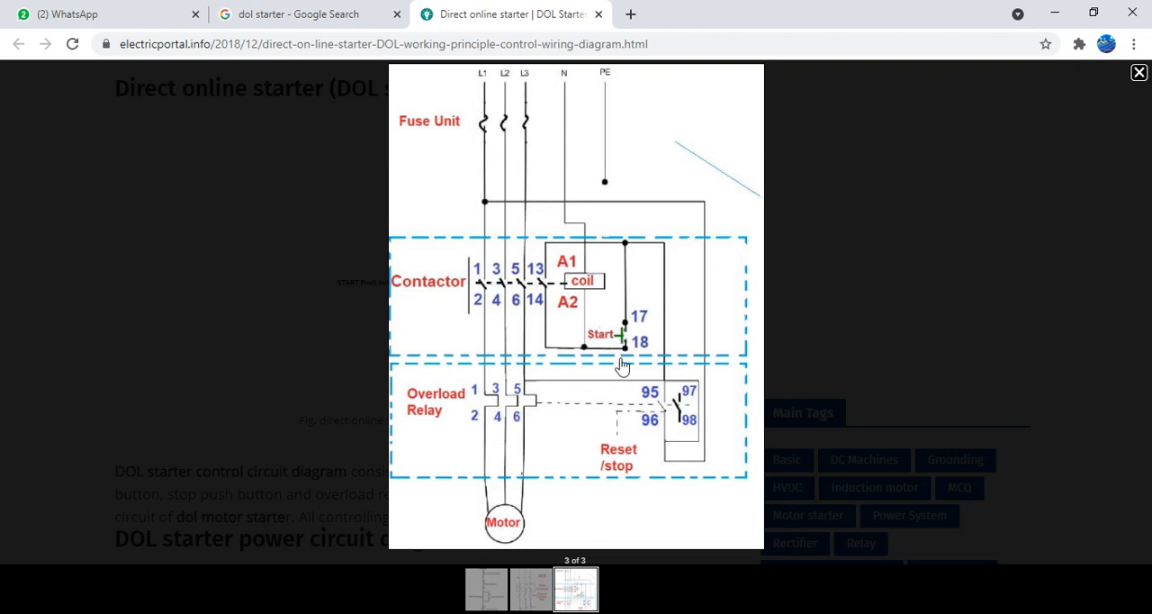
mouse_move(535, 295)
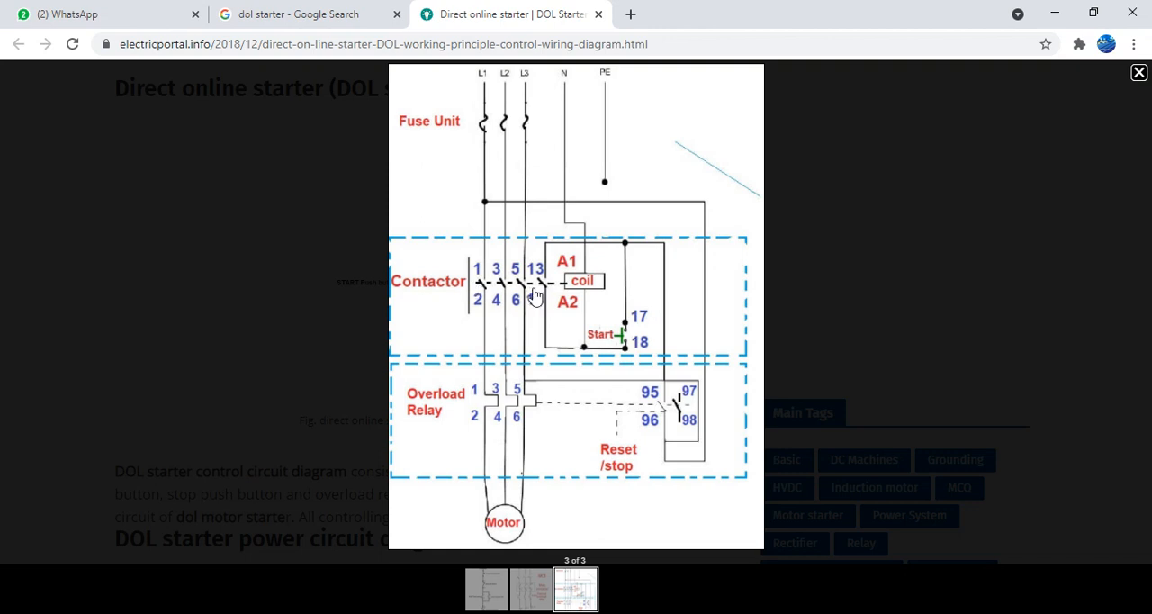
mouse_move(488, 263)
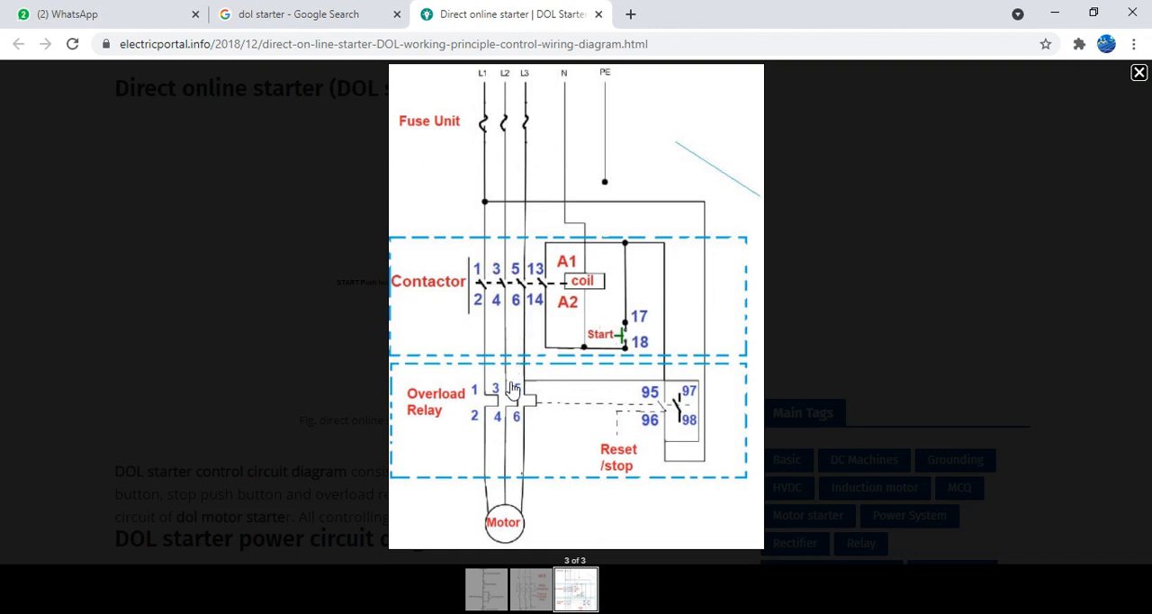
mouse_move(503, 529)
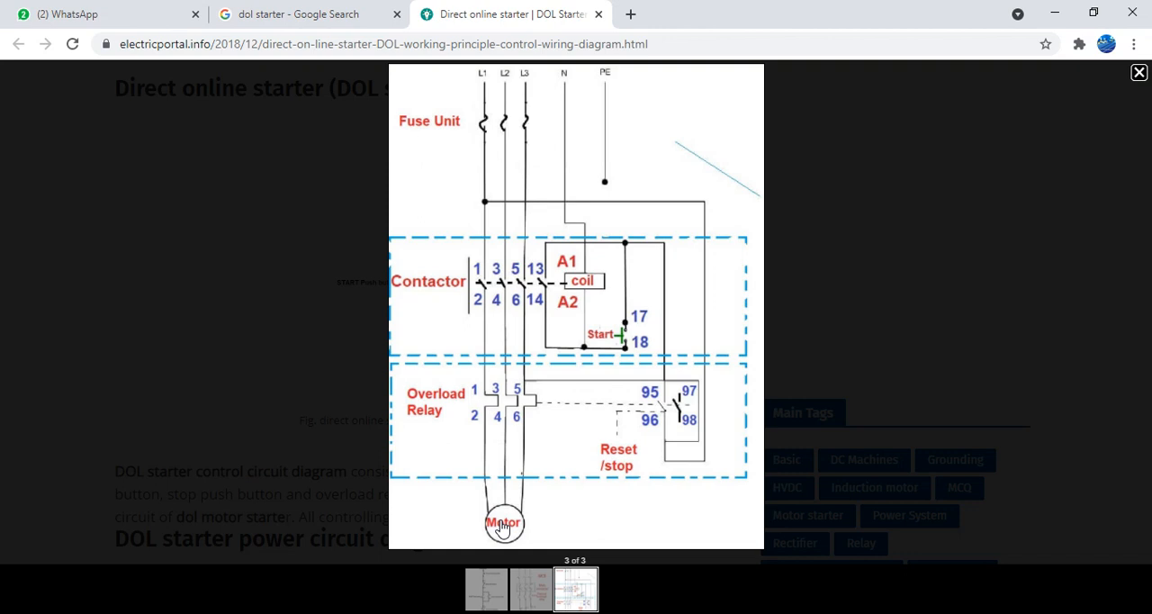
mouse_move(625, 470)
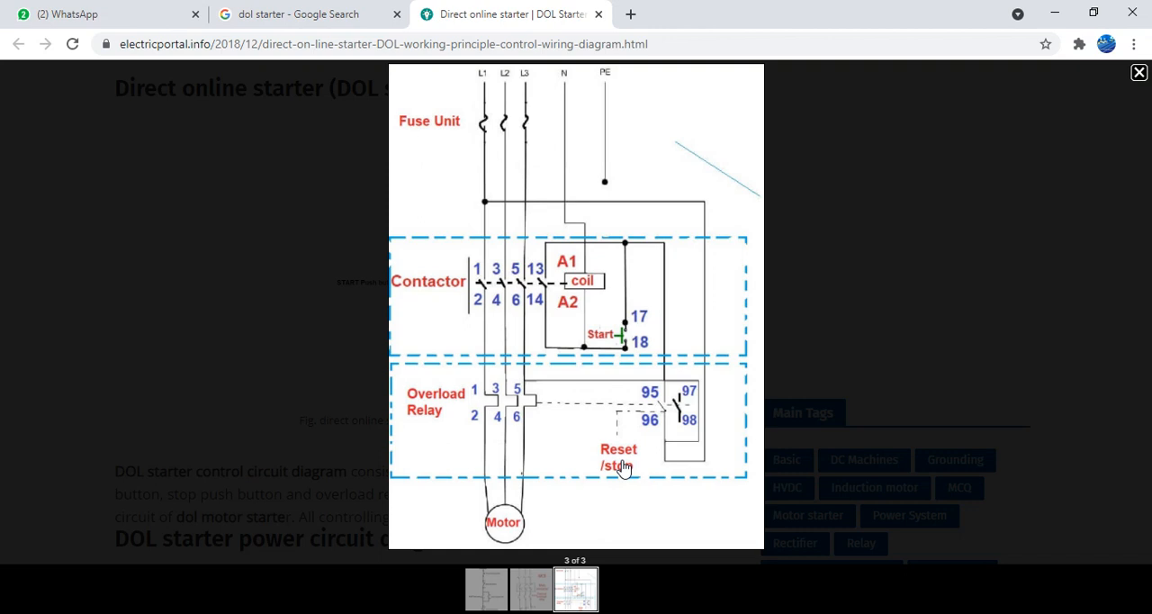
mouse_move(566, 313)
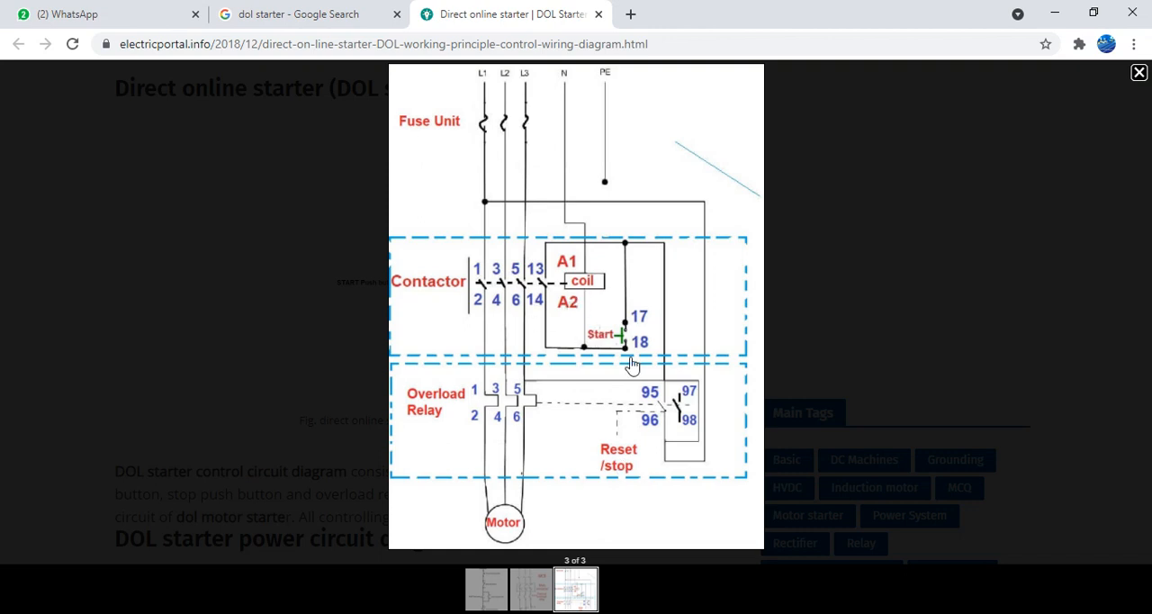
mouse_move(542, 319)
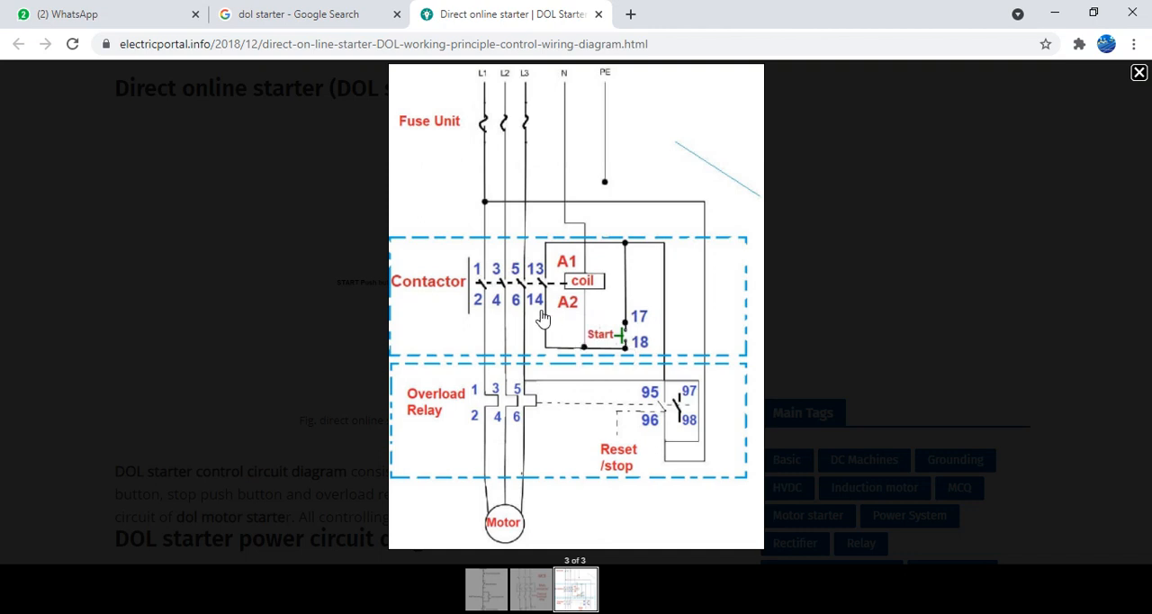
mouse_move(583, 279)
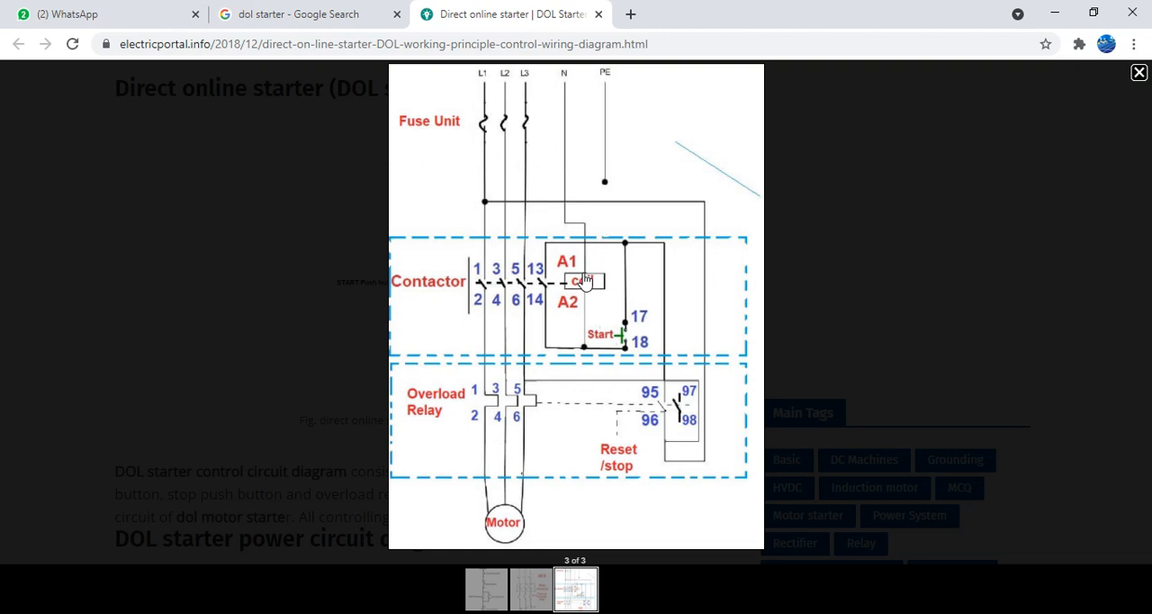
mouse_move(585, 375)
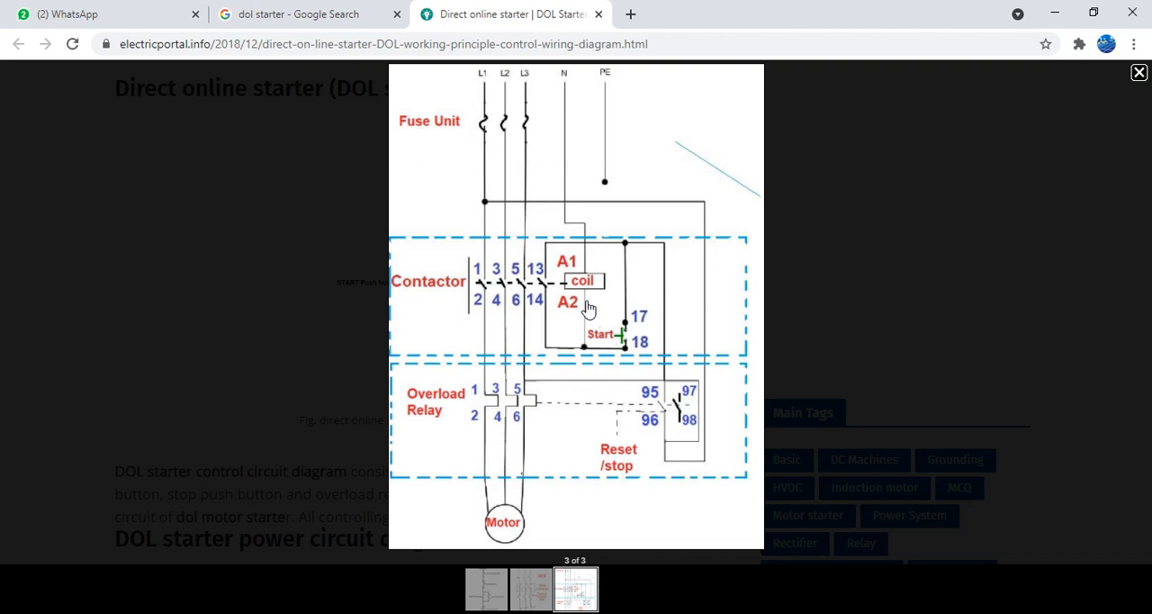
mouse_move(592, 319)
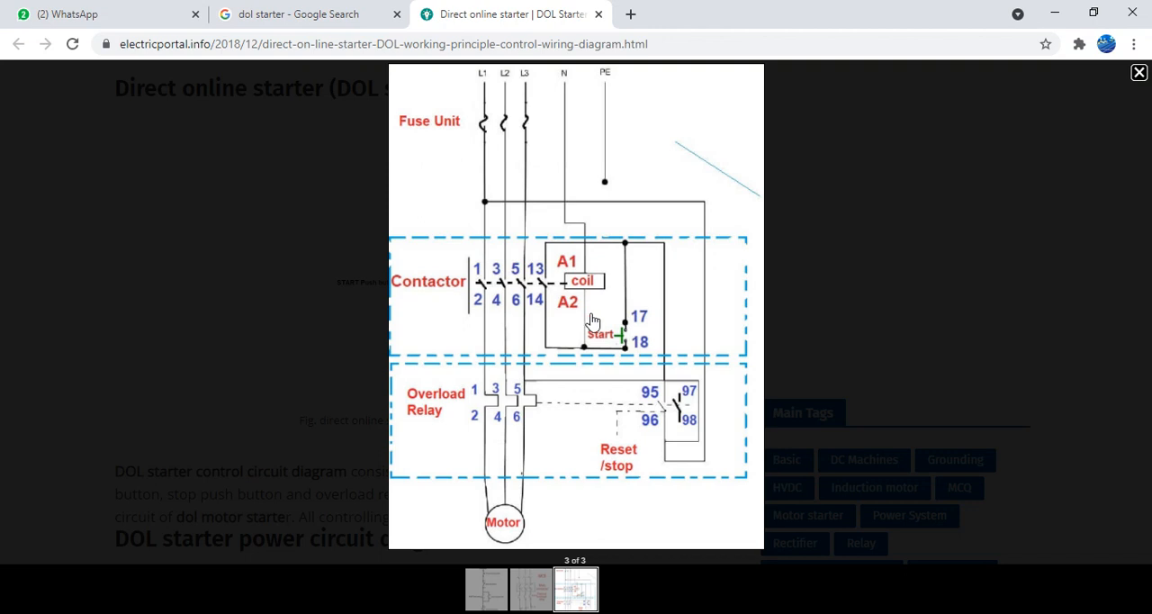
mouse_move(559, 330)
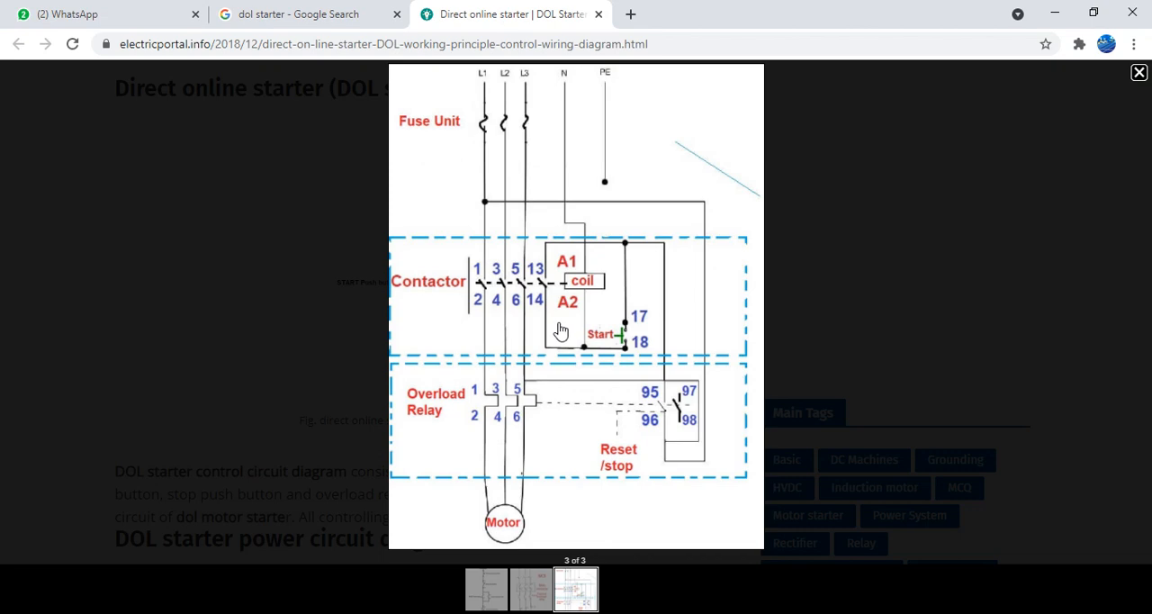